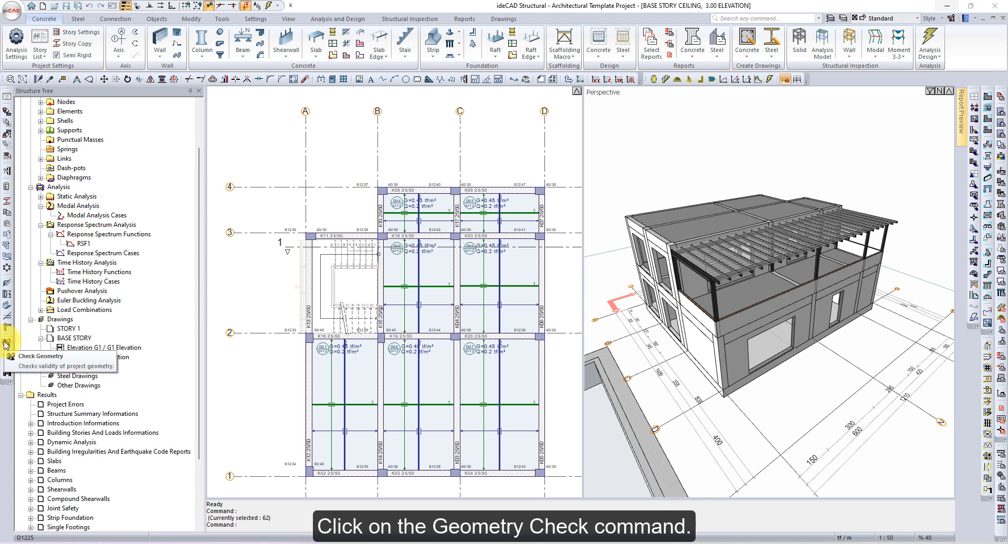
# - Run the geometry validity check with all options and close the duplicate-ID warnings list
pyautogui.click(6, 345)
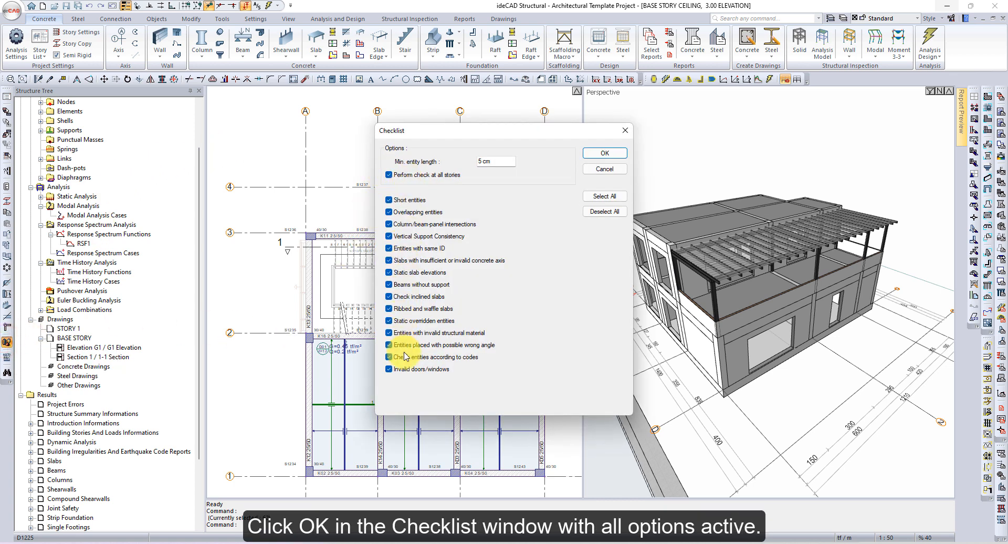
pyautogui.click(603, 153)
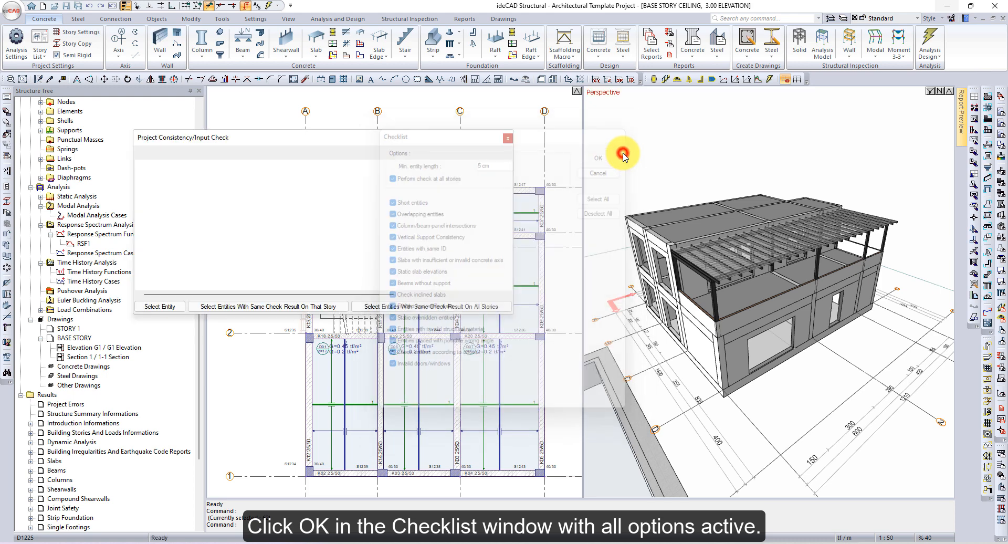
pyautogui.click(598, 158)
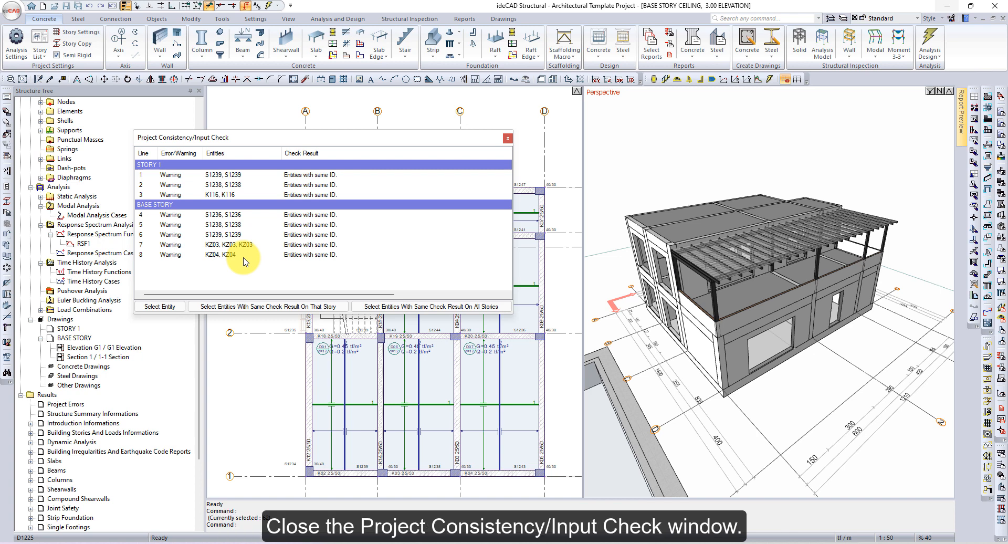
pyautogui.click(507, 137)
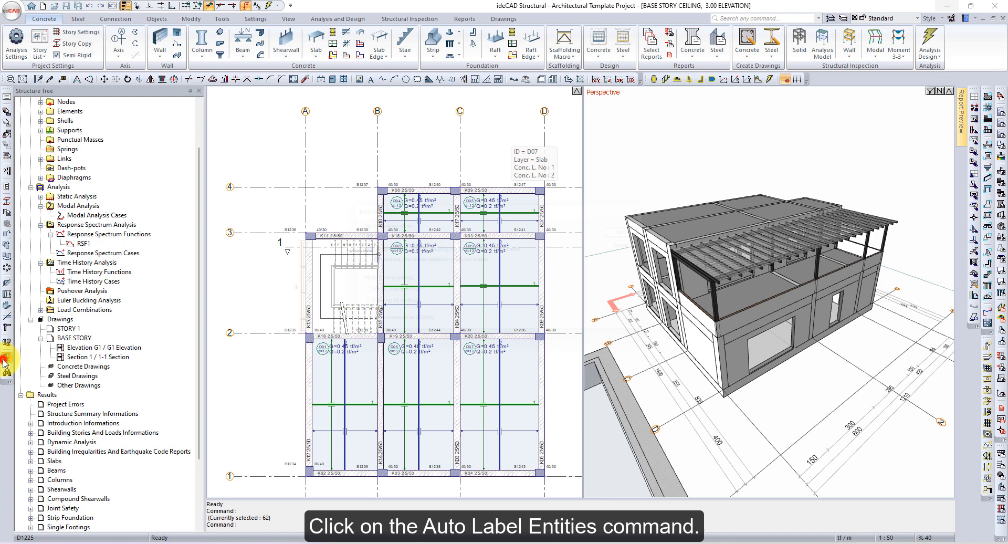
# - In Auto Label Options, enable generating other stories' labels for unmatched entities
pyautogui.click(7, 355)
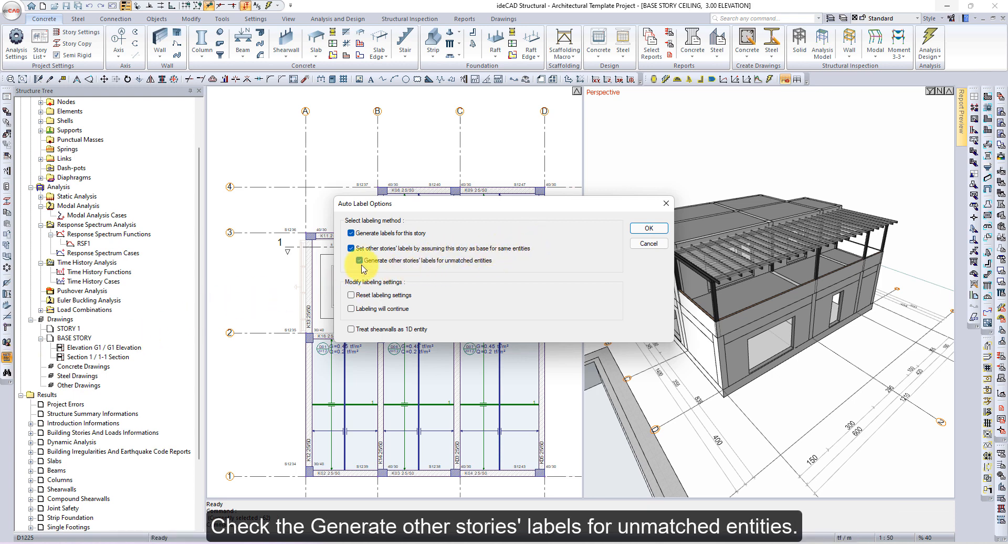
pyautogui.click(351, 260)
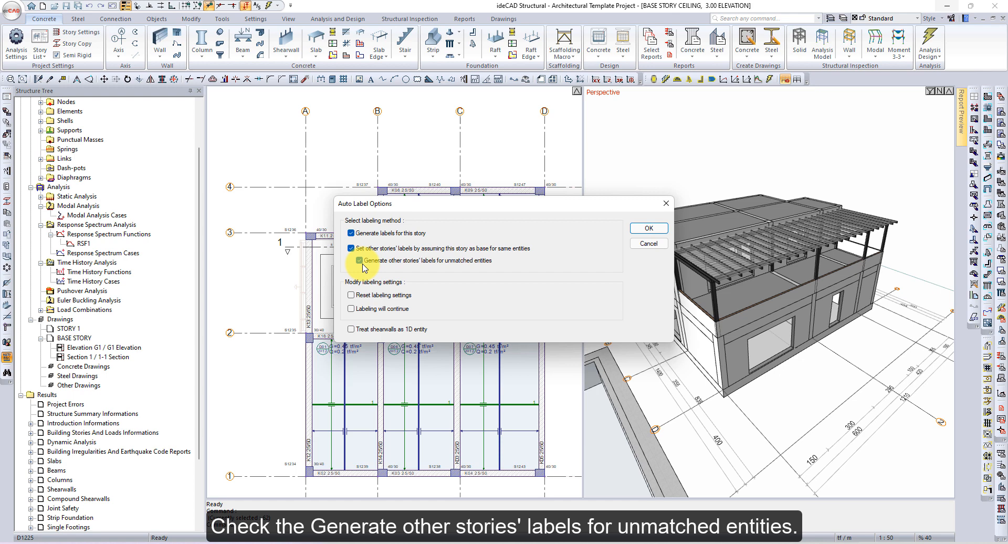
pyautogui.click(351, 261)
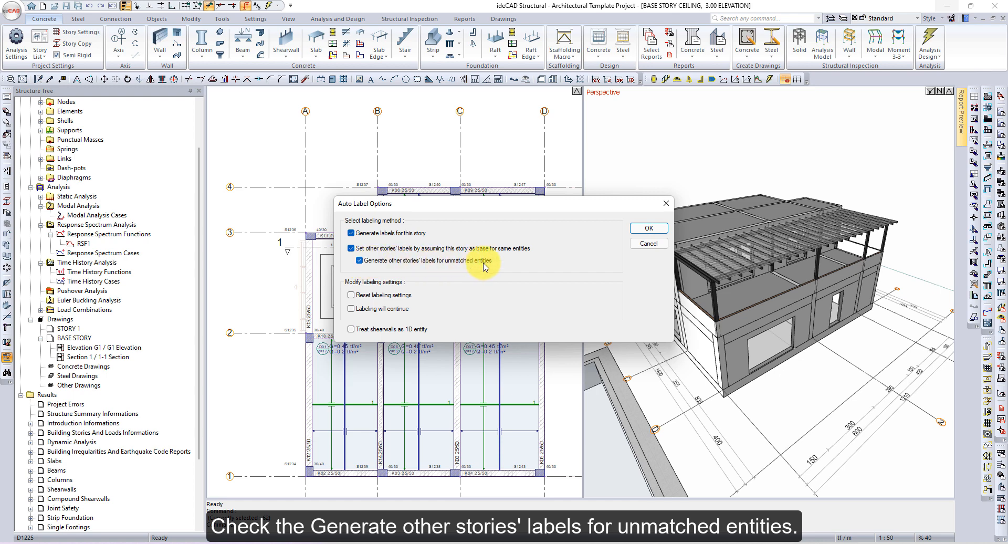
pyautogui.click(647, 228)
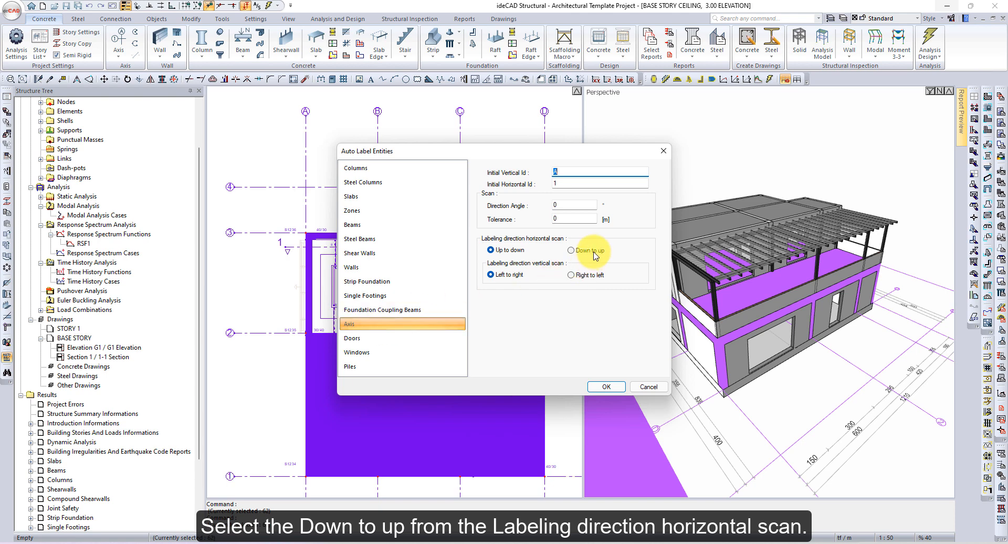
# - Set axis horizontal scan to 'Down to up', apply labelling, and dismiss 'Labeling done.'
pyautogui.click(571, 250)
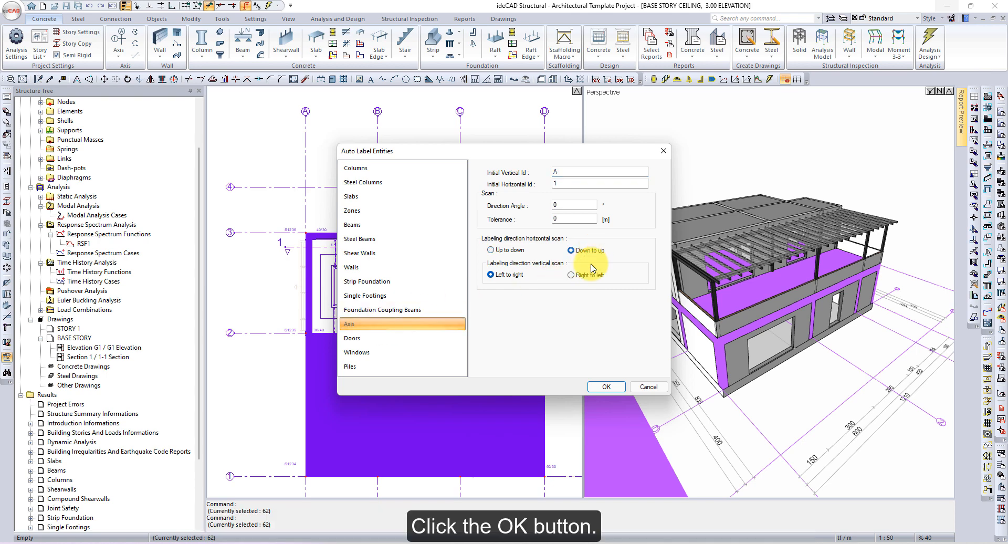
pyautogui.click(604, 386)
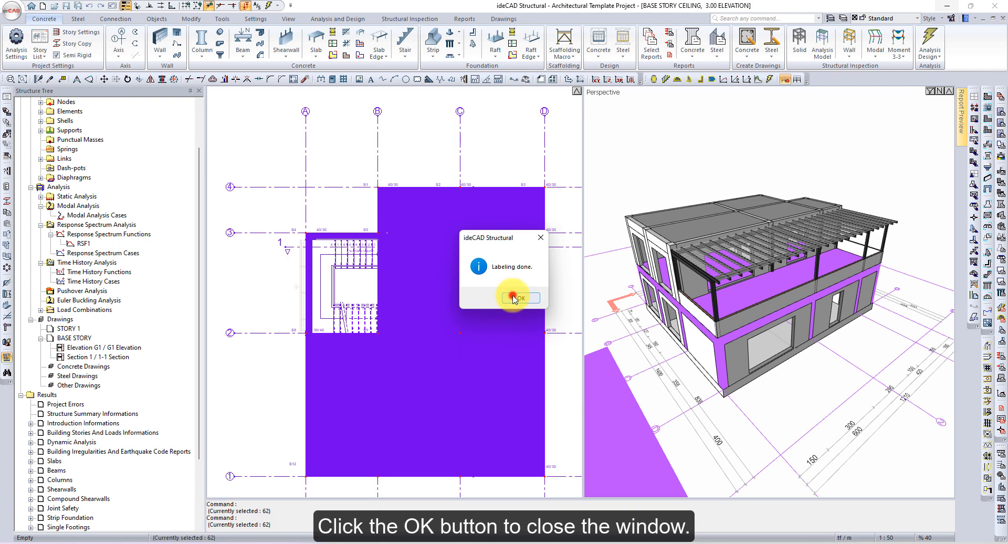
pyautogui.click(518, 298)
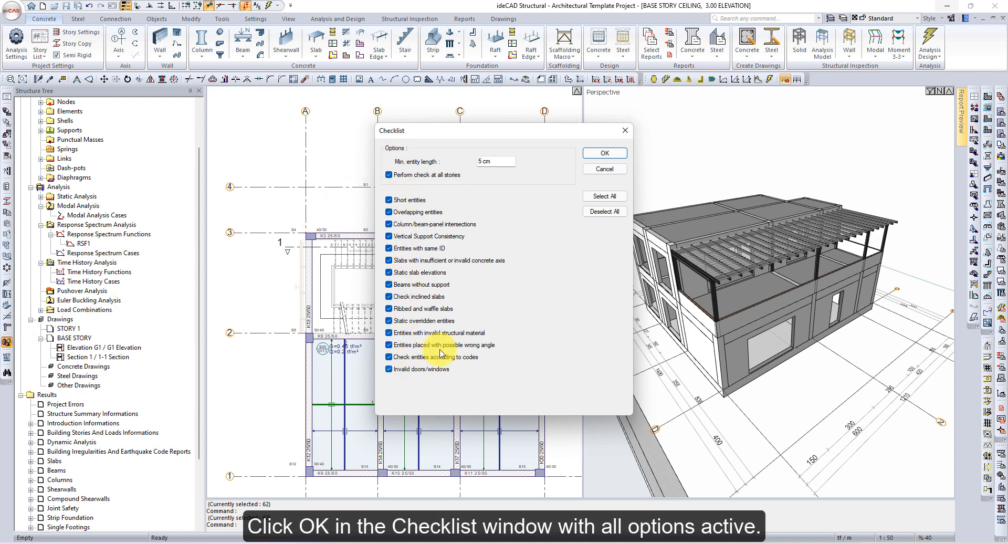
# - Rerun Check Geometry with all options and confirm the results list is empty
pyautogui.click(603, 152)
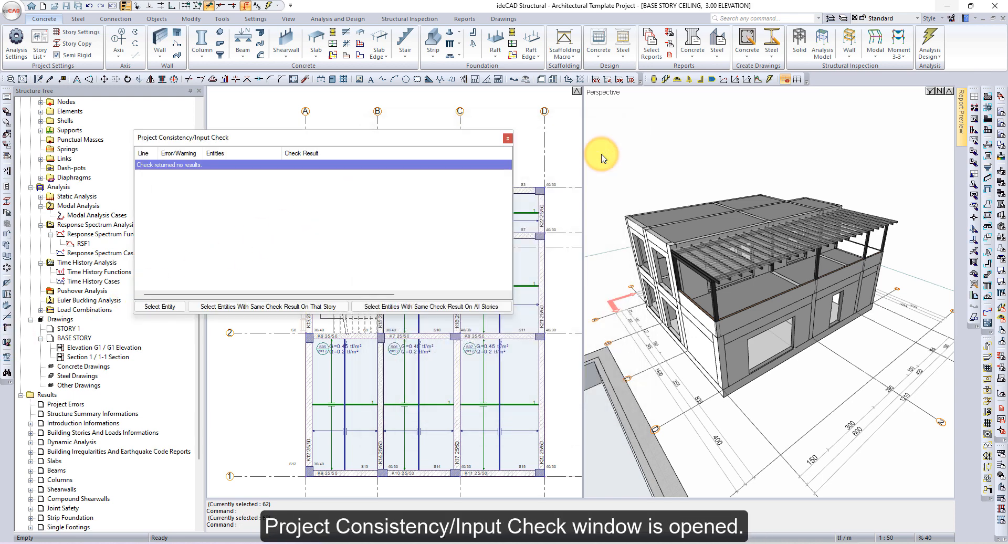